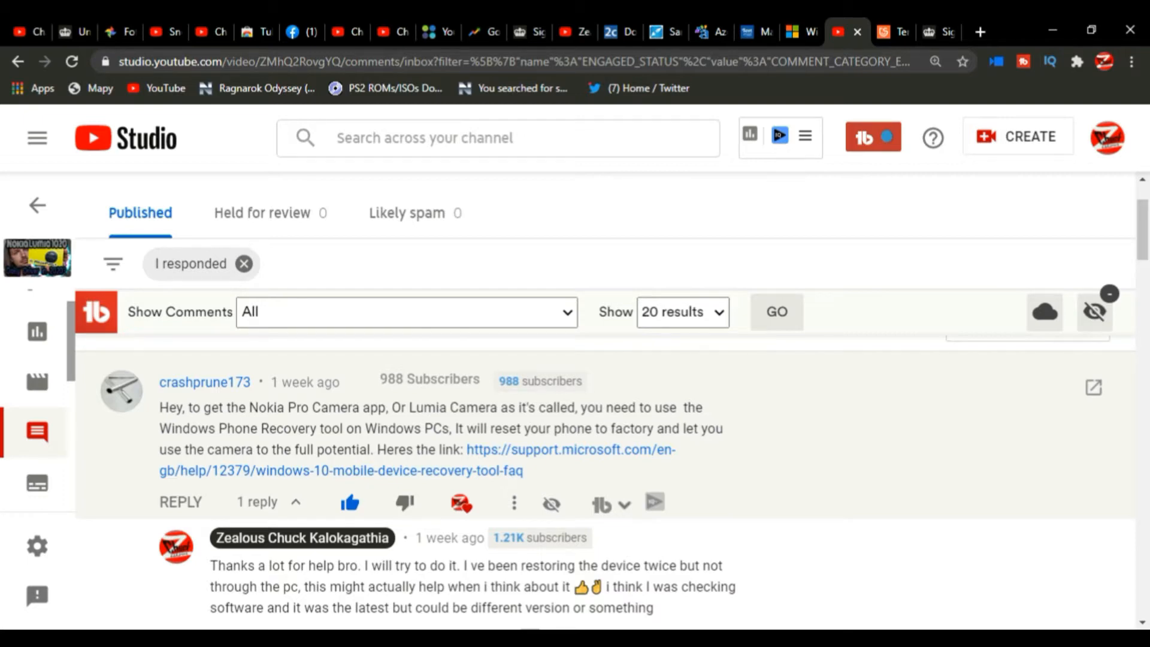
Open the support.microsoft.com Windows Device Recovery Tool FAQ link from the YouTube comment
{"action": "left_click", "coordinate": [570, 448]}
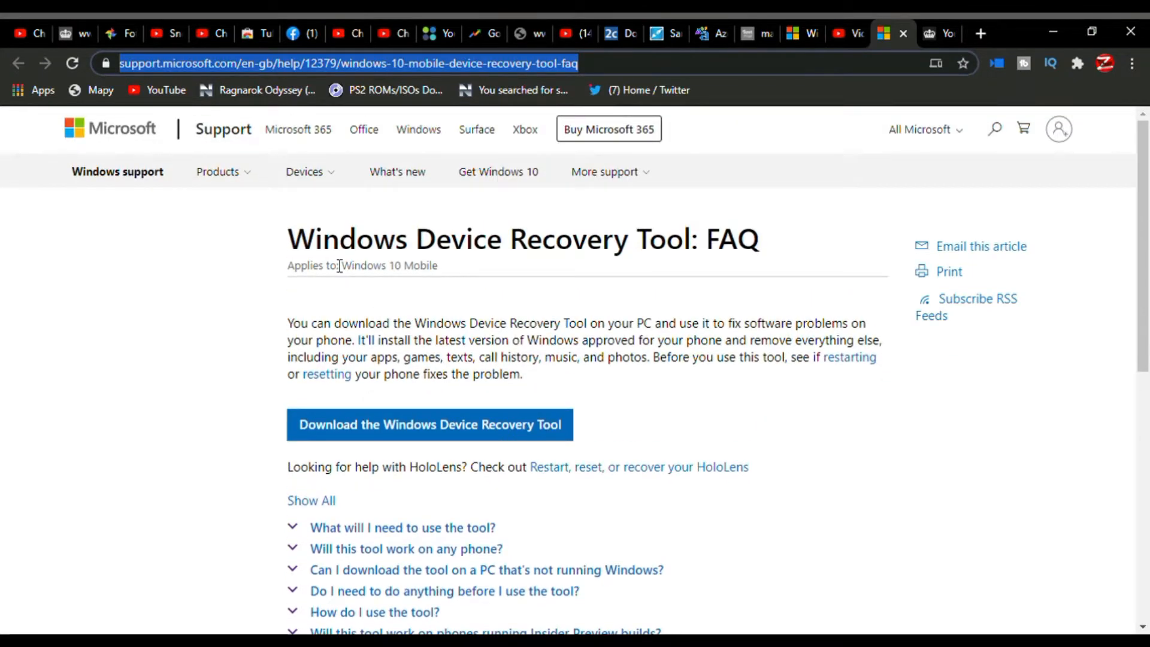
Select the FAQ article text and scroll down through the article
{"action": "left_click_drag", "start_coordinate": [287, 237], "coordinate": [523, 374]}
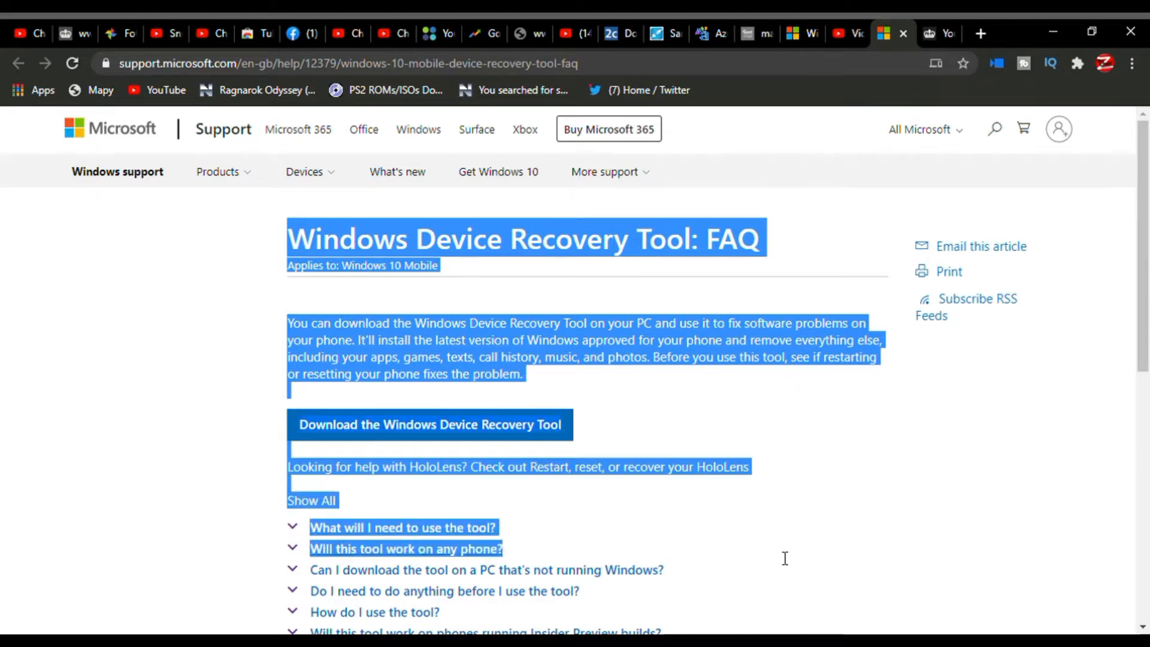
{"action": "scroll", "scroll_direction": "down", "scroll_amount": 3}
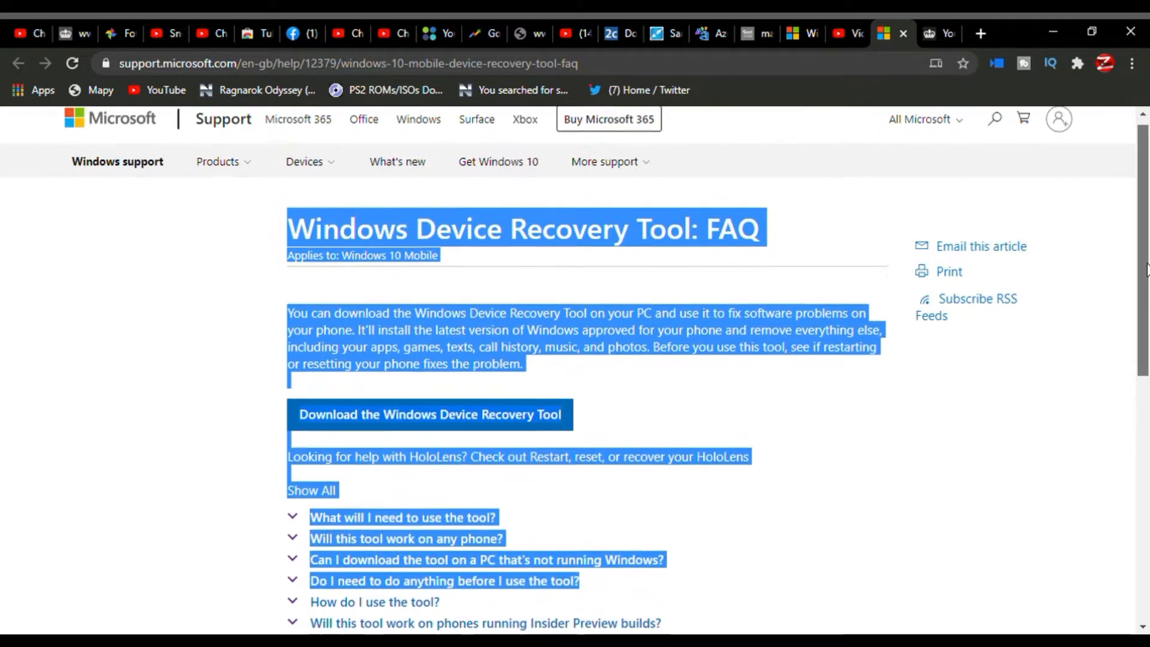
{"action": "scroll", "scroll_direction": "down", "scroll_amount": 3}
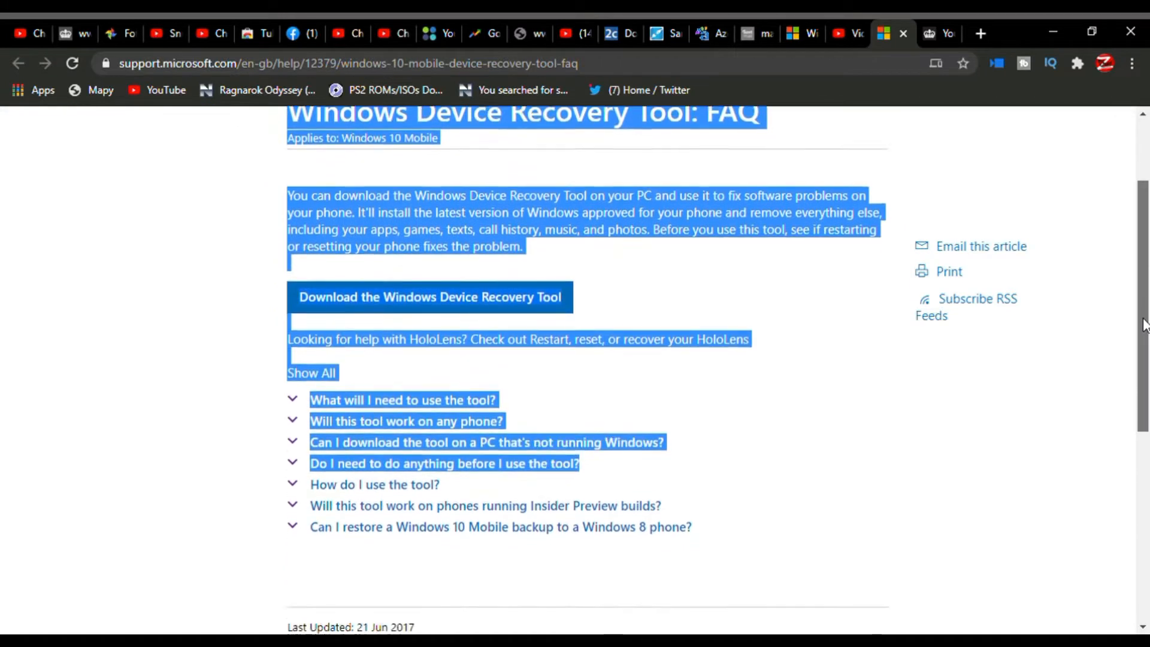
{"action": "scroll", "scroll_direction": "down", "scroll_amount": 3}
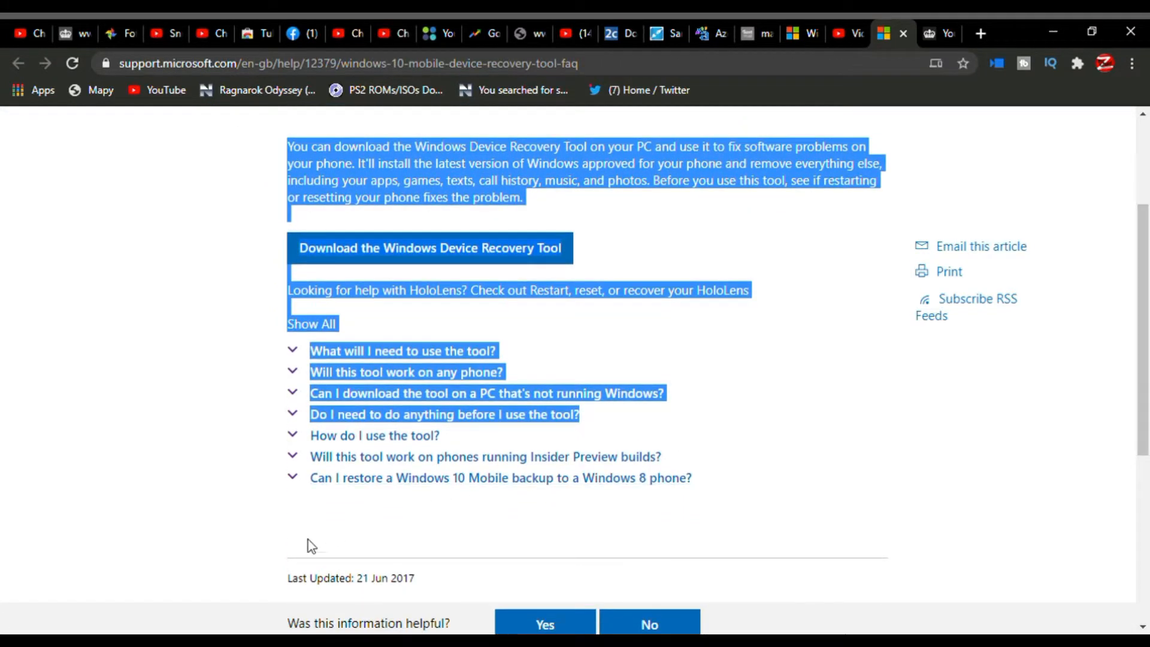
{"action": "left_click", "coordinate": [350, 578]}
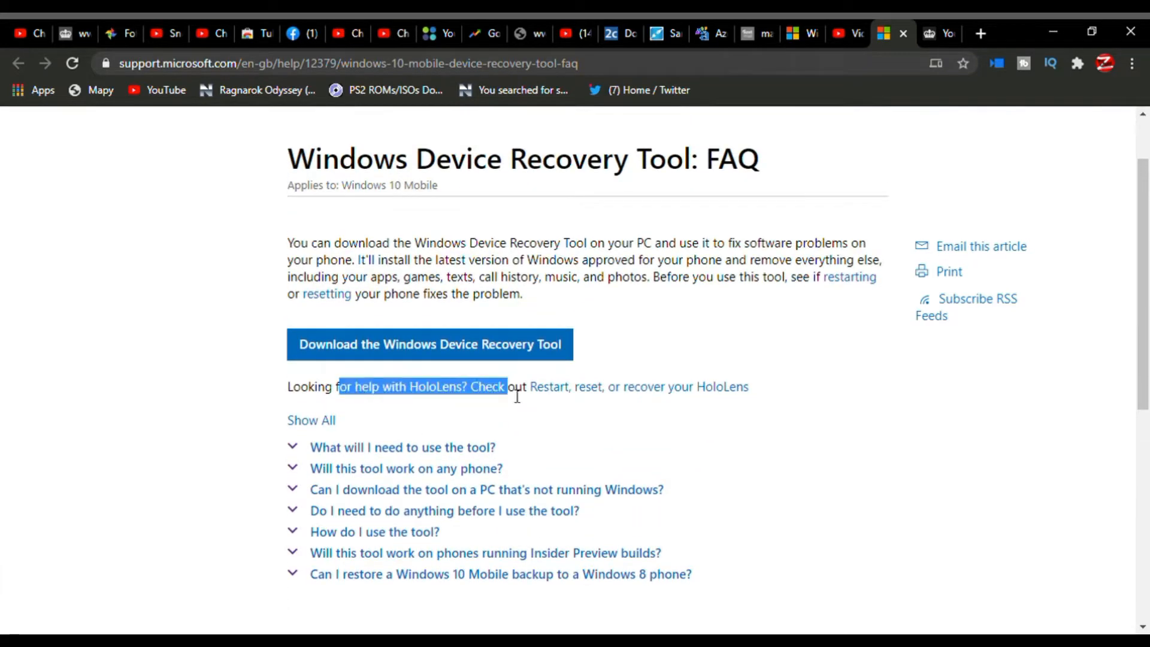
Expand the 'Will this tool work on any phone?' and 'What will I need to use the tool?' answers
{"action": "left_click", "coordinate": [405, 468]}
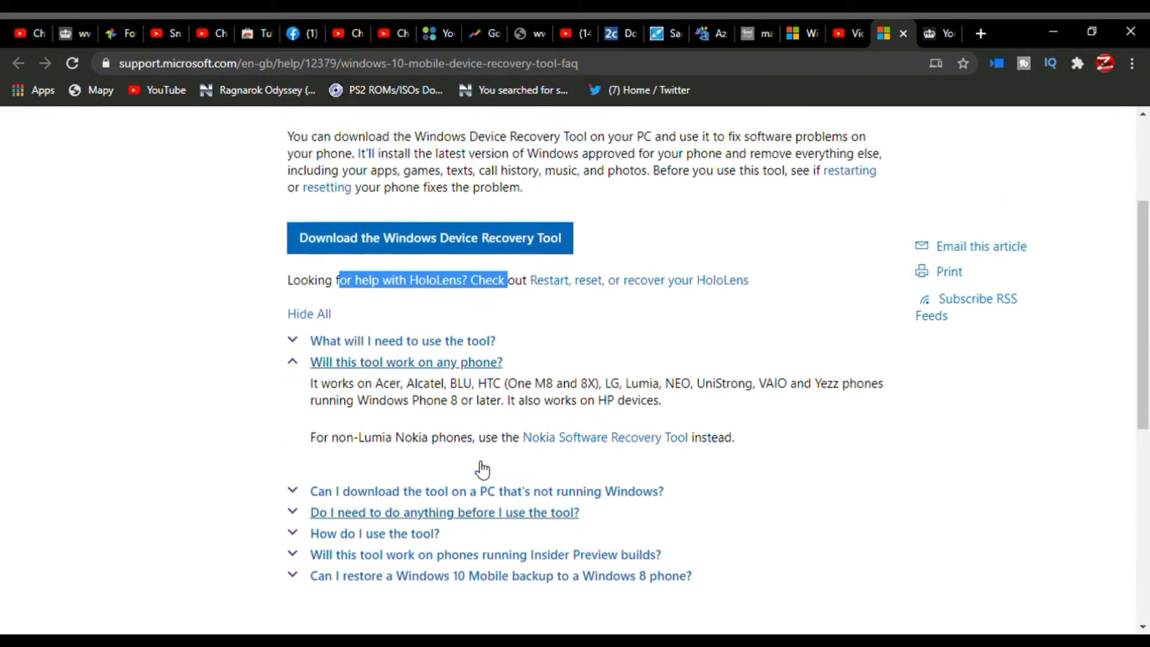
{"action": "left_click", "coordinate": [402, 340]}
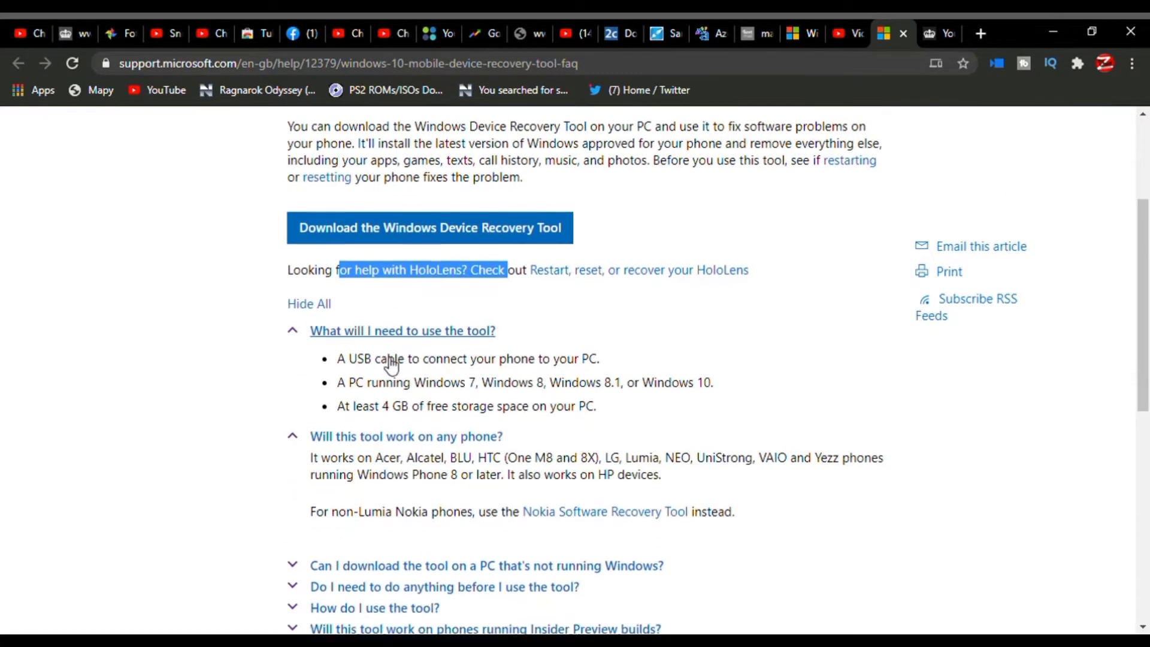
{"action": "scroll", "scroll_direction": "down", "scroll_amount": 3}
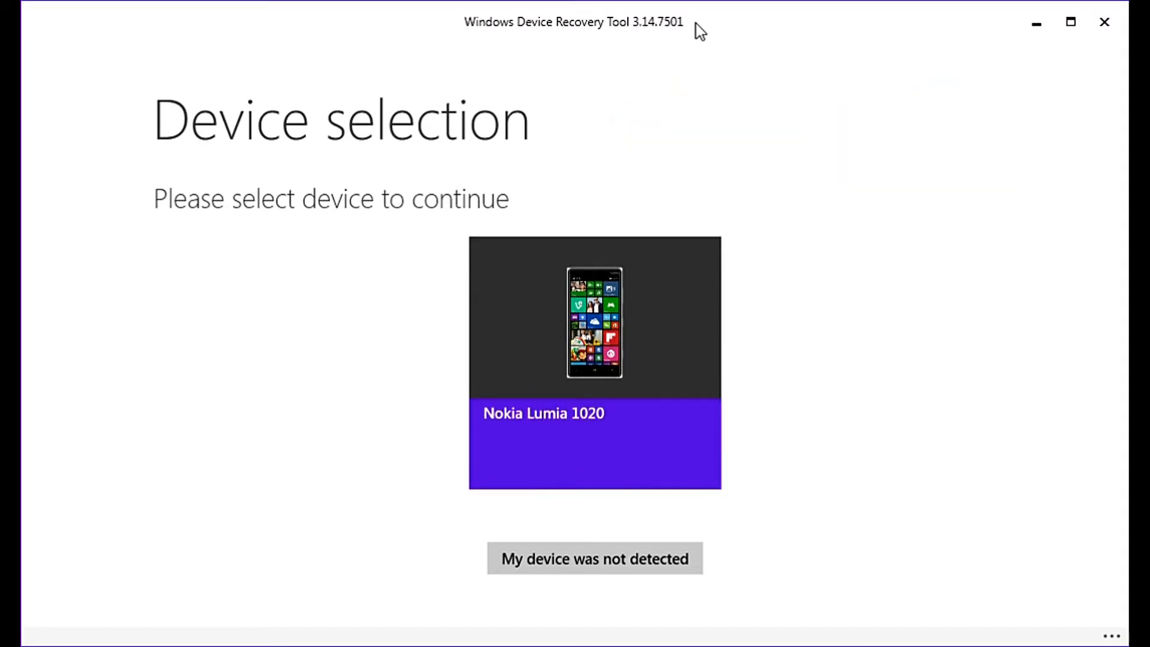
Install firmware 3051.50009.1424.0006 on the Nokia Lumia 1020 and accept the erase disclaimer
{"action": "left_click", "coordinate": [594, 359]}
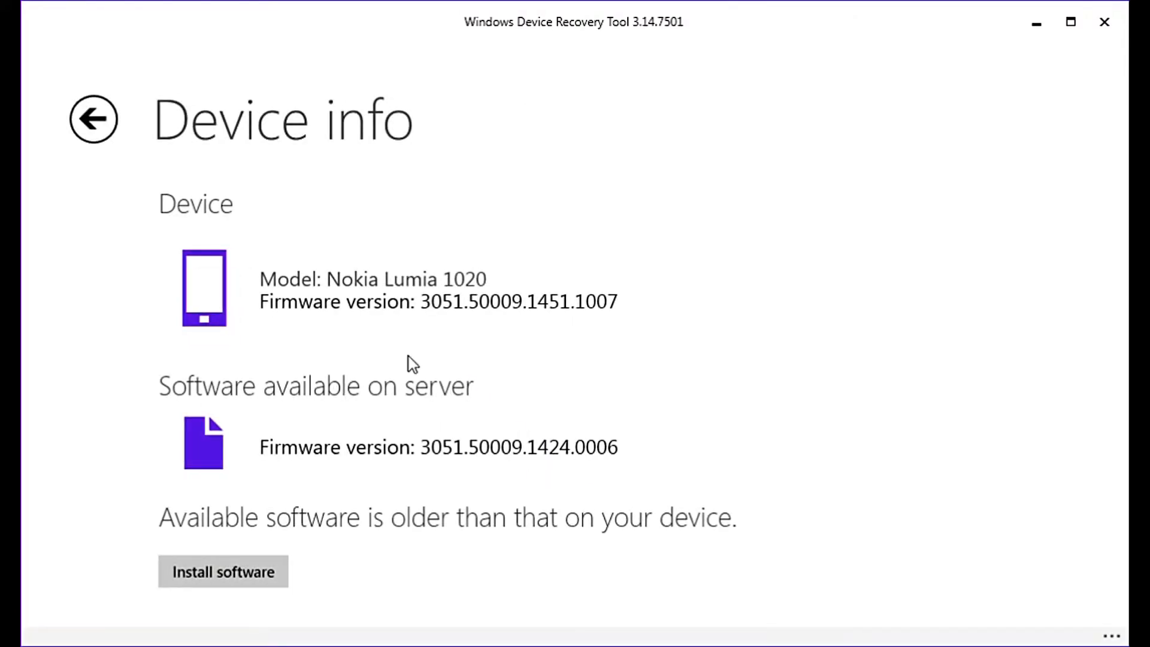
{"action": "mouse_move", "coordinate": [380, 377]}
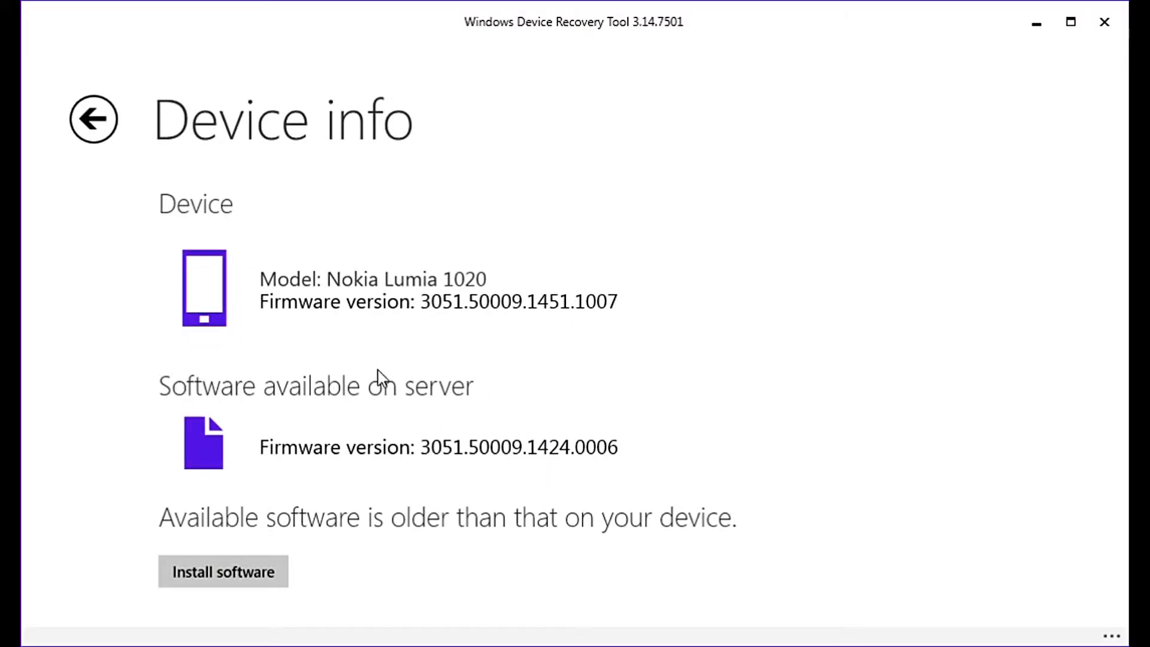
{"action": "mouse_move", "coordinate": [284, 533]}
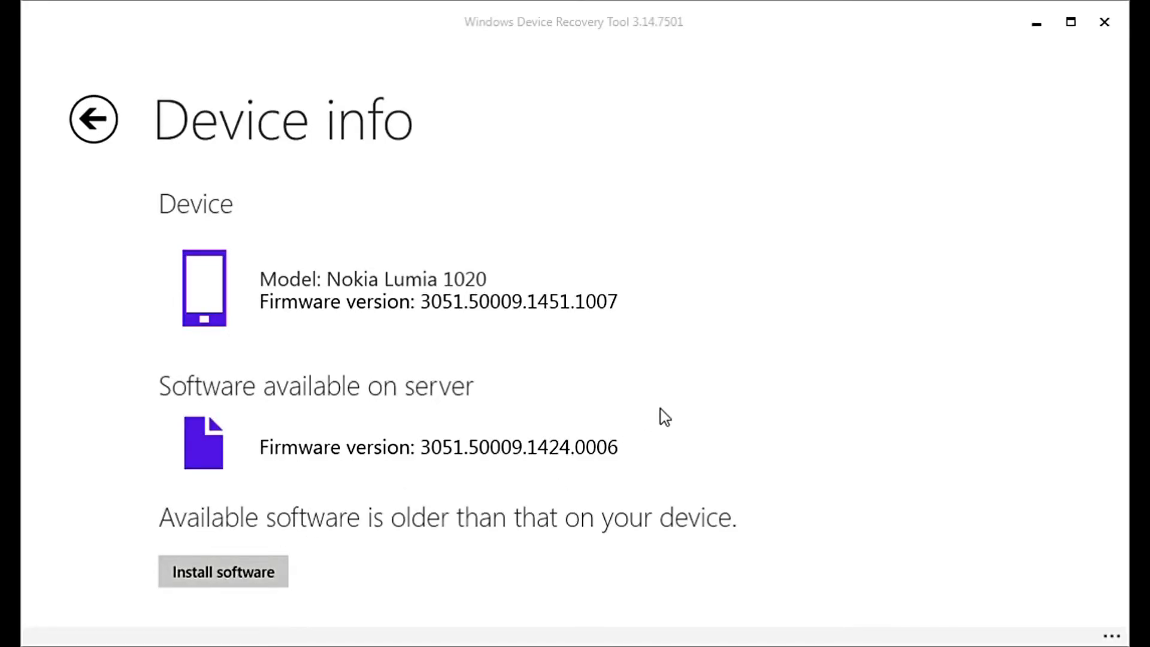
{"action": "left_click", "coordinate": [222, 571]}
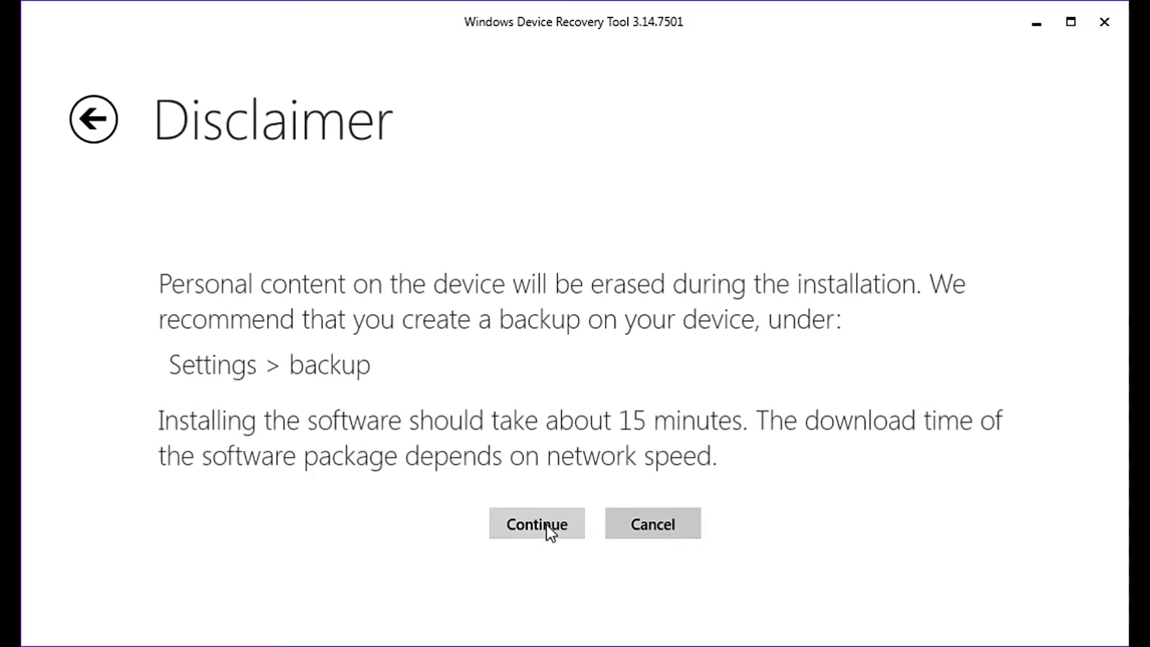
{"action": "left_click", "coordinate": [535, 523]}
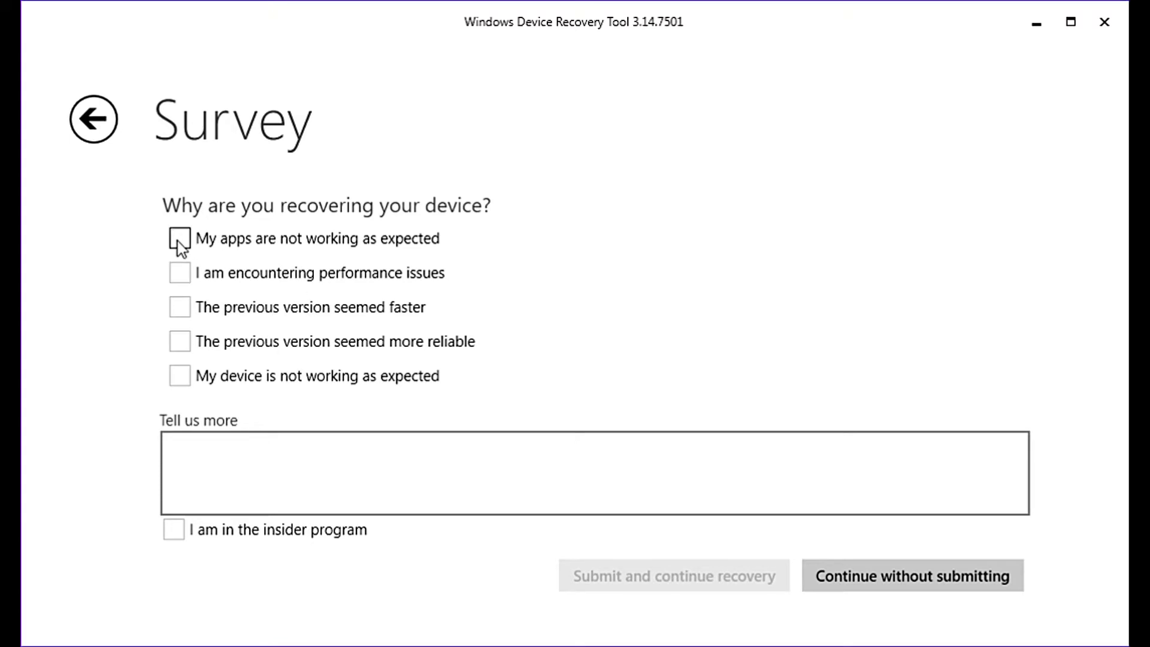
Tick apps not working and performance issues in the survey, then submit it
{"action": "left_click", "coordinate": [179, 242]}
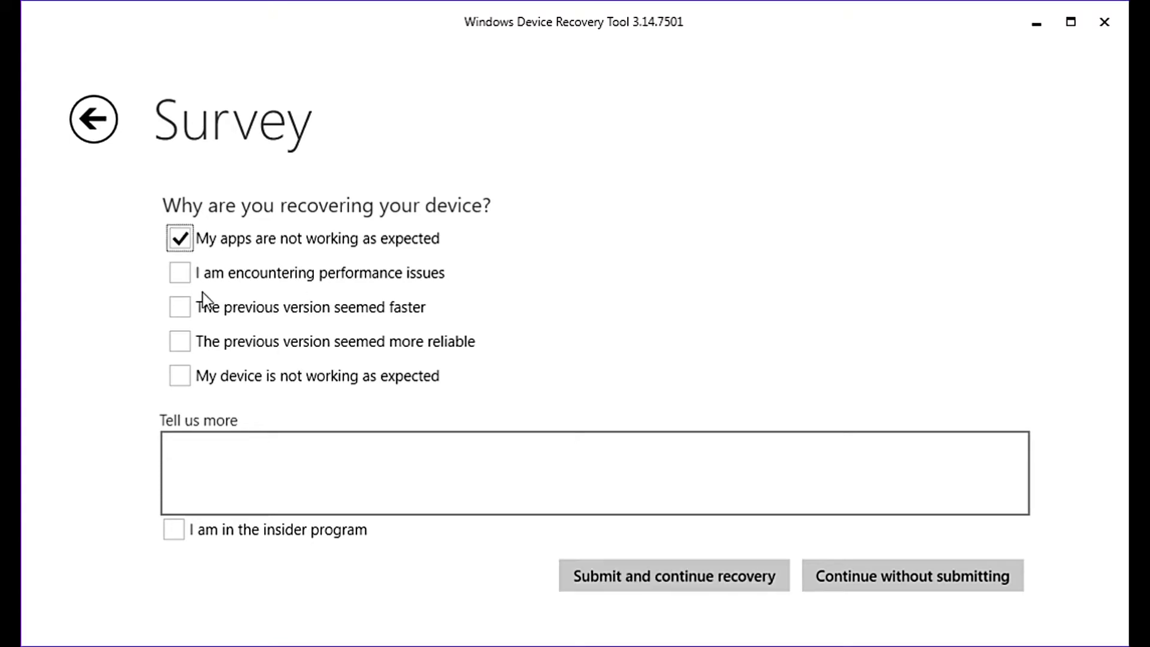
{"action": "mouse_move", "coordinate": [180, 272]}
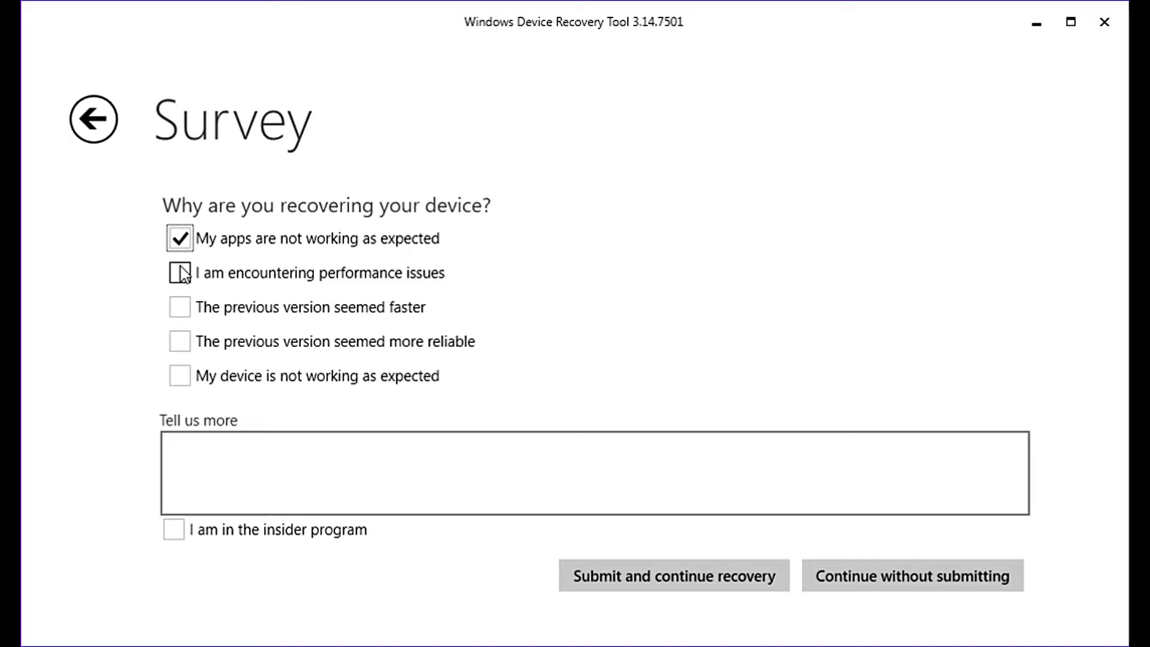
{"action": "left_click", "coordinate": [179, 273]}
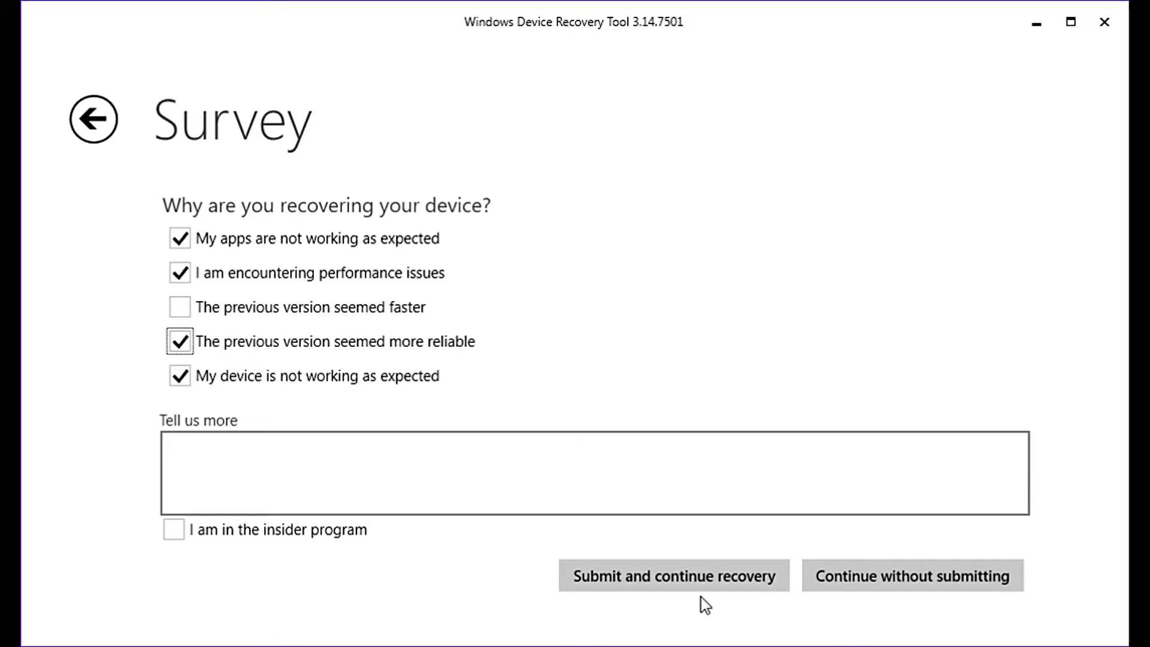
{"action": "mouse_move", "coordinate": [777, 579]}
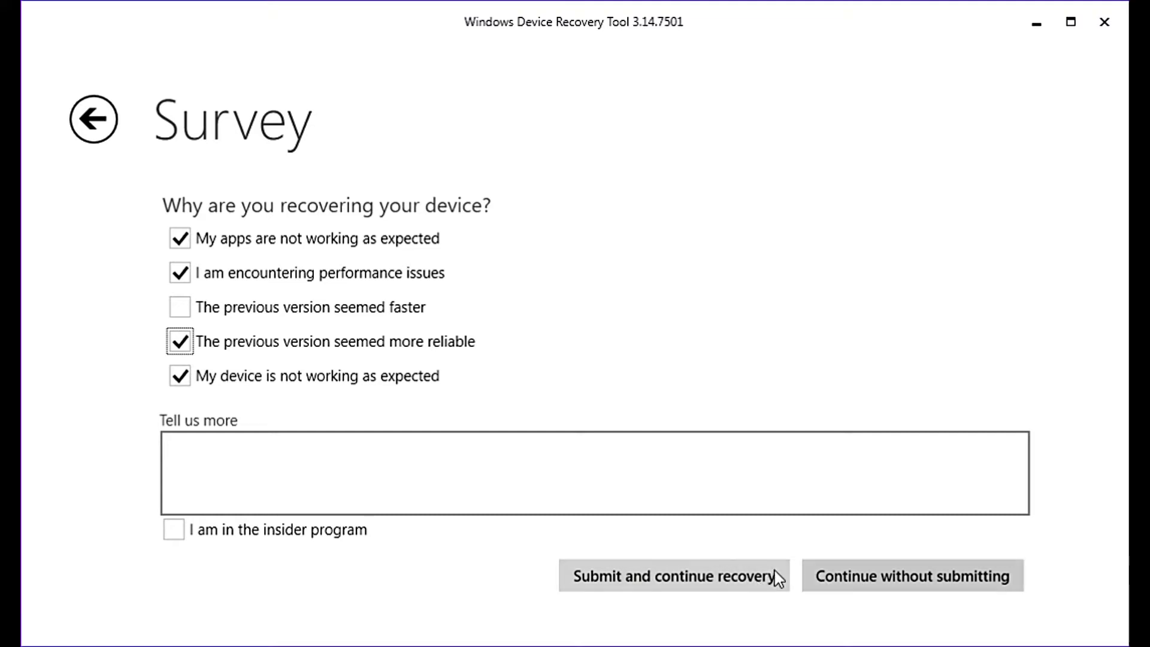
{"action": "left_click", "coordinate": [673, 575]}
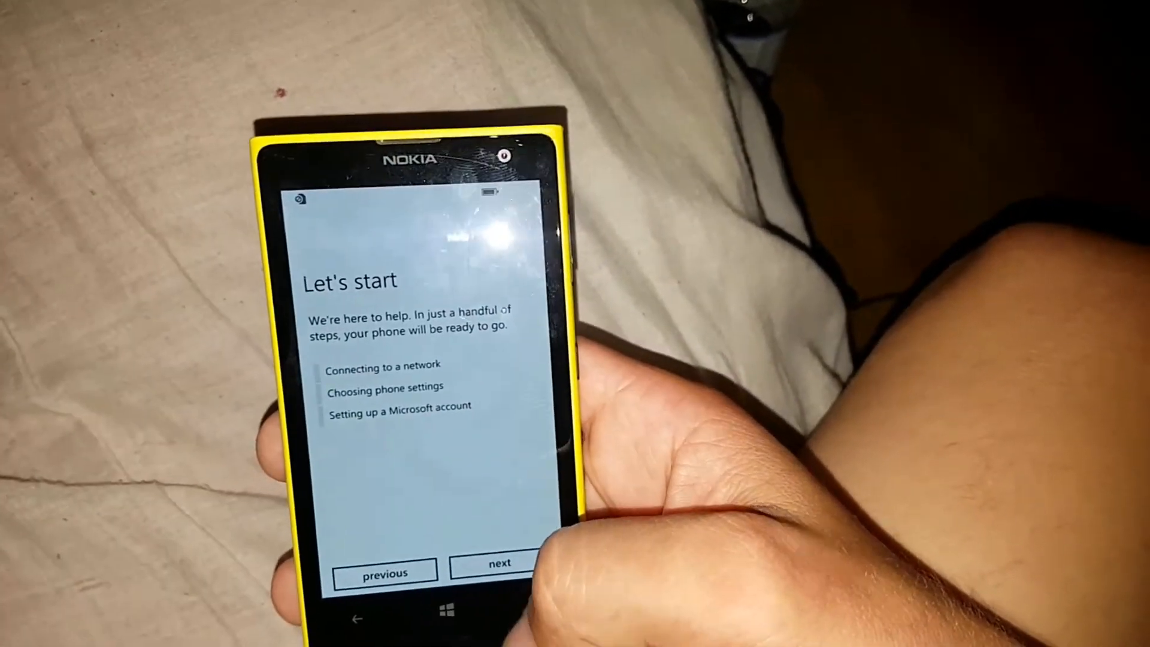
Continue past Let's start, accept WiFi Sense, and confirm region, time zone and date
{"action": "left_click", "coordinate": [500, 572]}
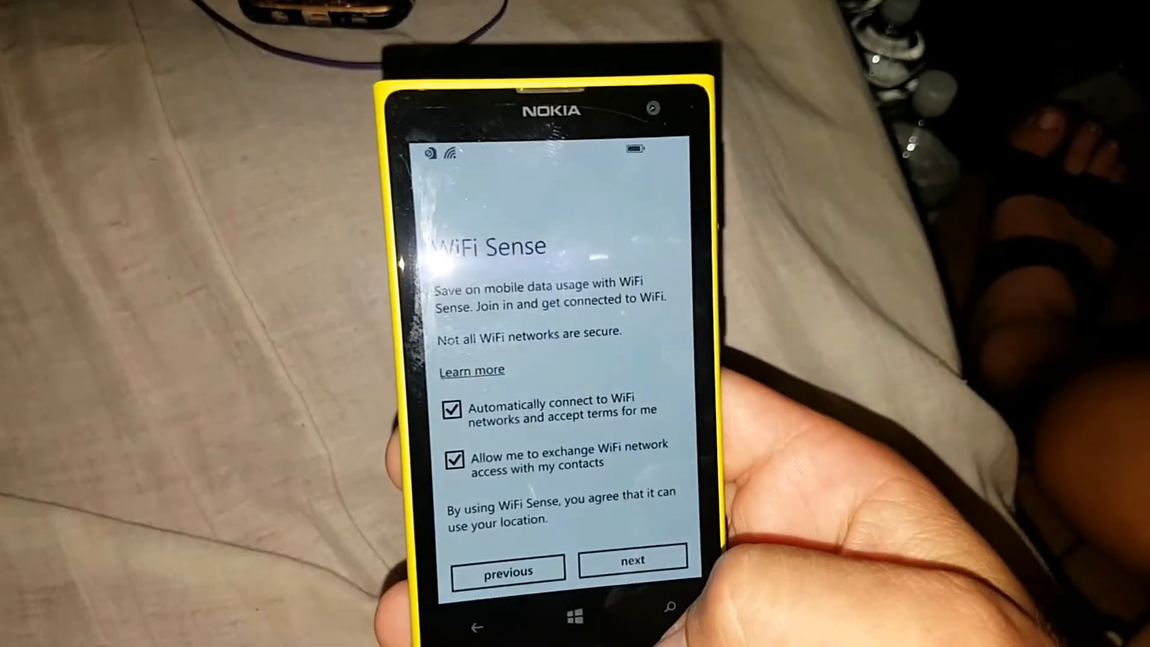
{"action": "left_click", "coordinate": [632, 559]}
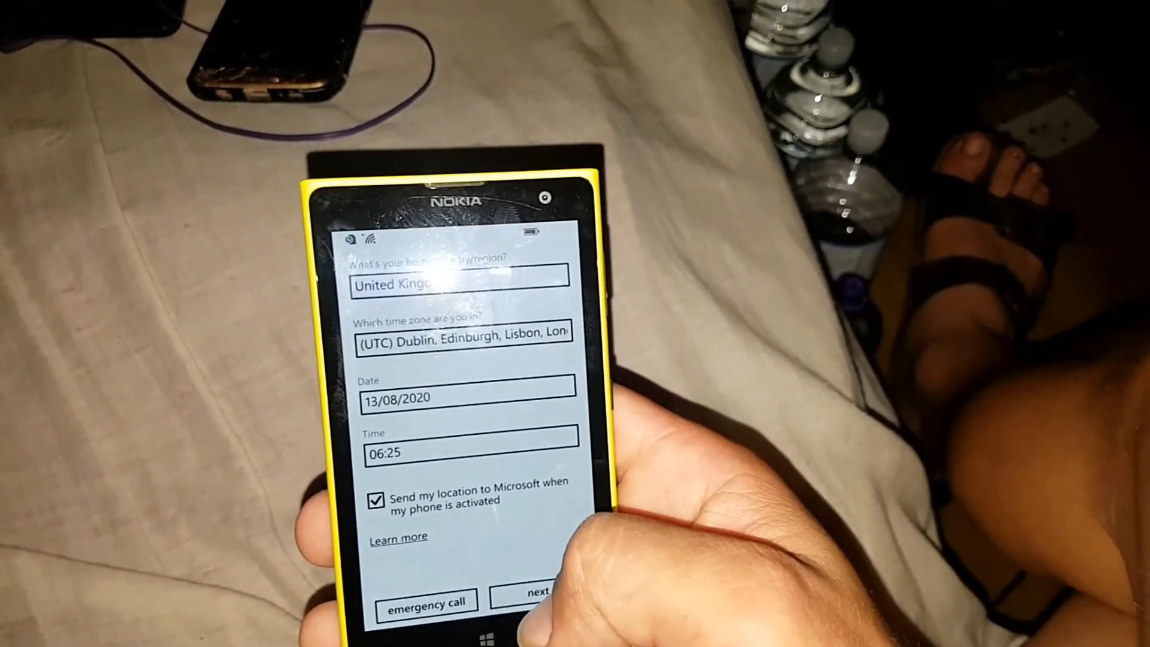
{"action": "left_click", "coordinate": [537, 592]}
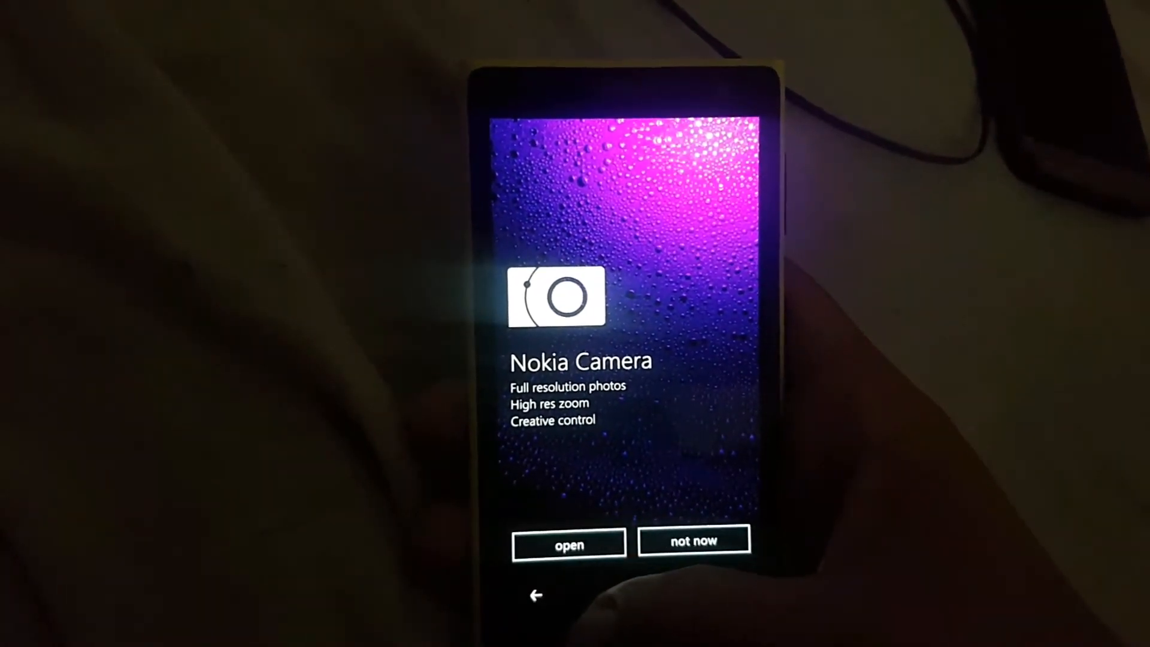
Open Nokia Camera from the setup offer and advance through the tutorial slides
{"action": "left_click", "coordinate": [568, 544]}
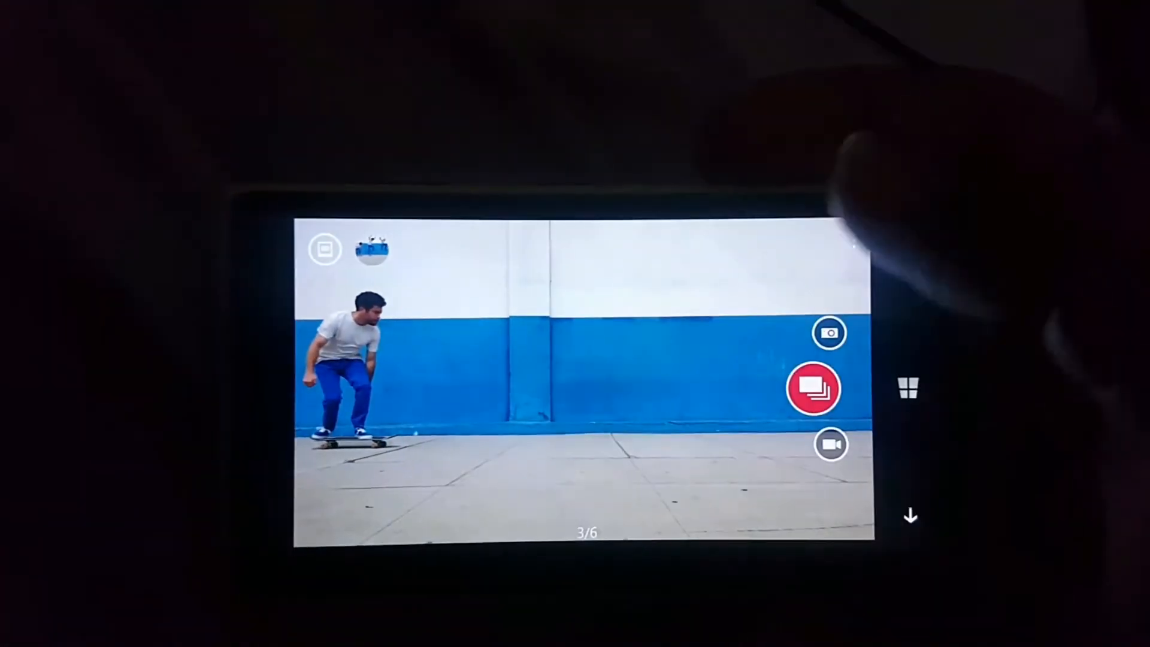
{"action": "left_click", "coordinate": [812, 389]}
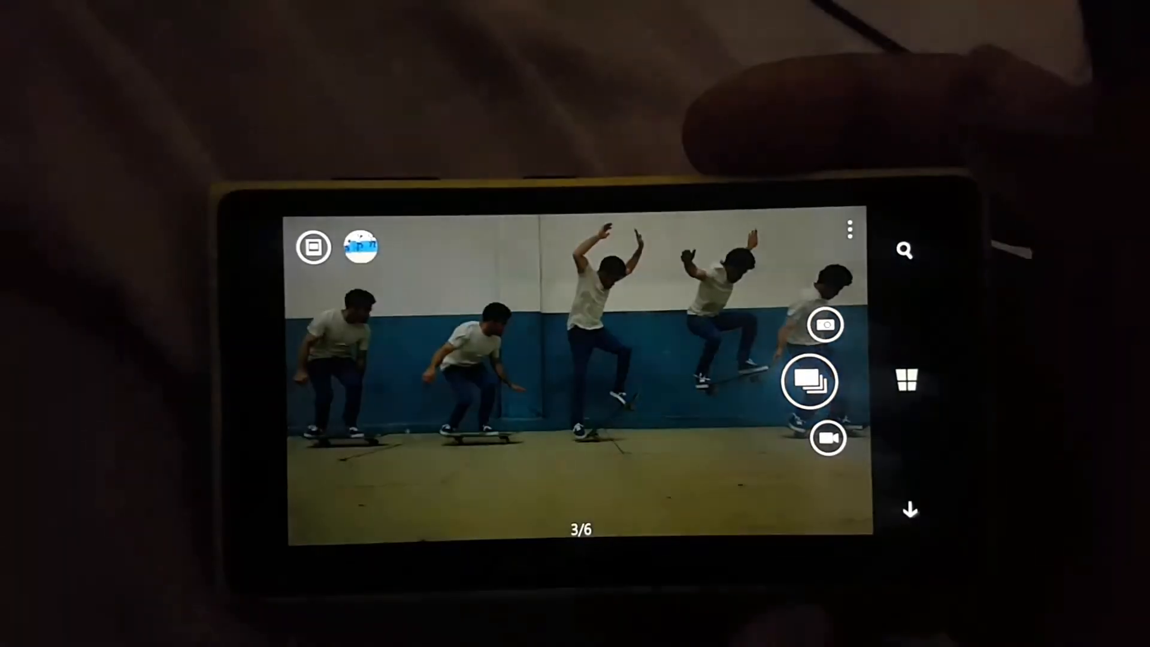
{"action": "left_click", "coordinate": [809, 373]}
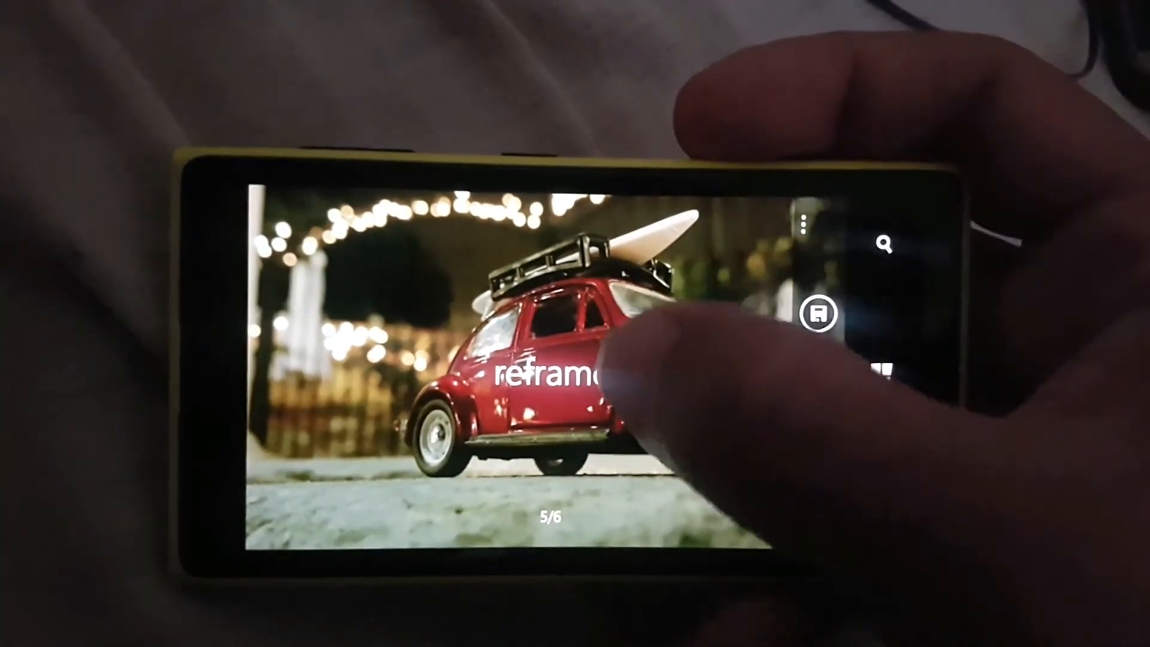
{"action": "left_click", "coordinate": [803, 223]}
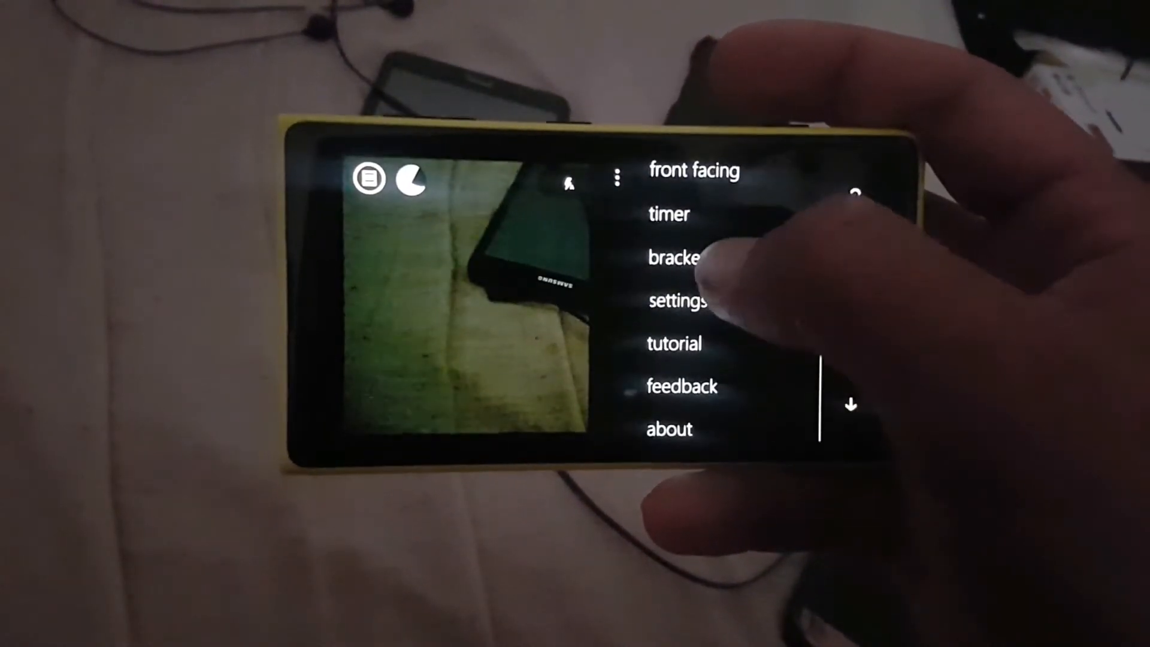
Show the viewfinder's extra options: front facing, timer, settings and more
{"action": "left_click", "coordinate": [670, 258]}
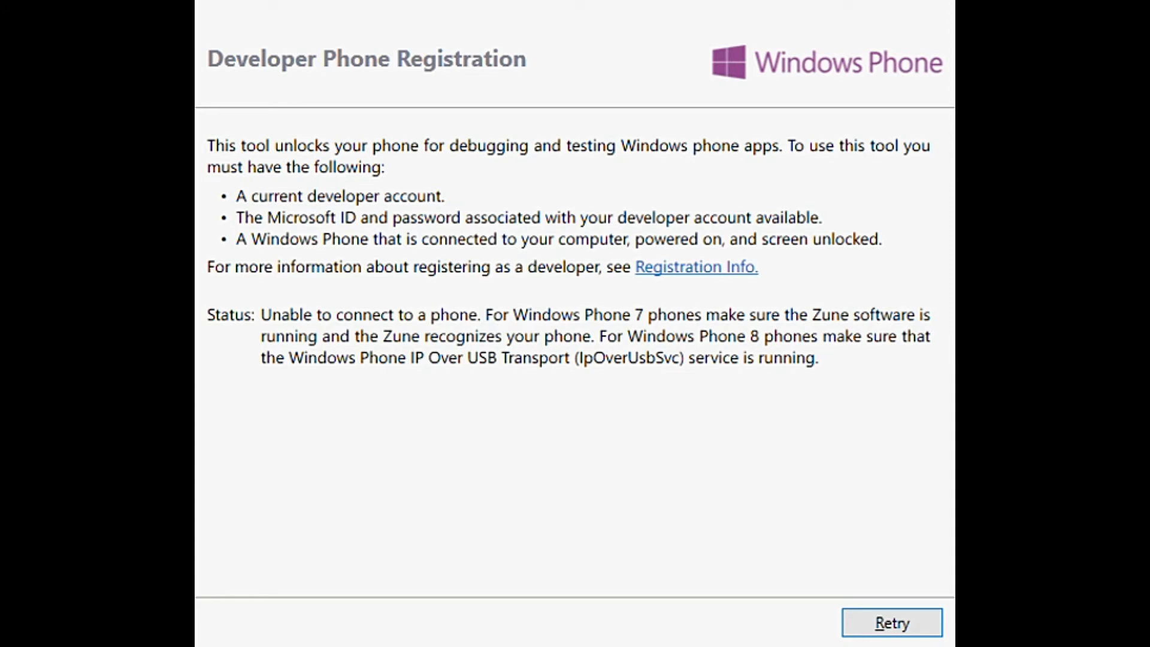
Retry phone detection until the tool reports an identified Windows Phone 8 device
{"action": "left_click", "coordinate": [891, 622]}
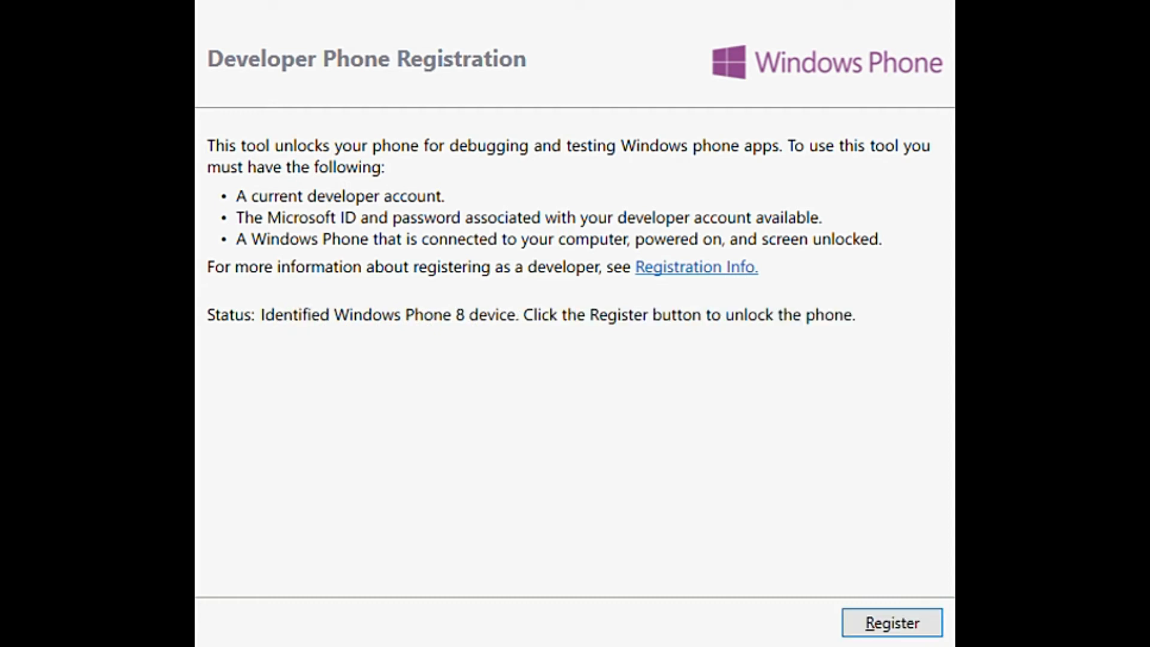
{"action": "left_click", "coordinate": [891, 622]}
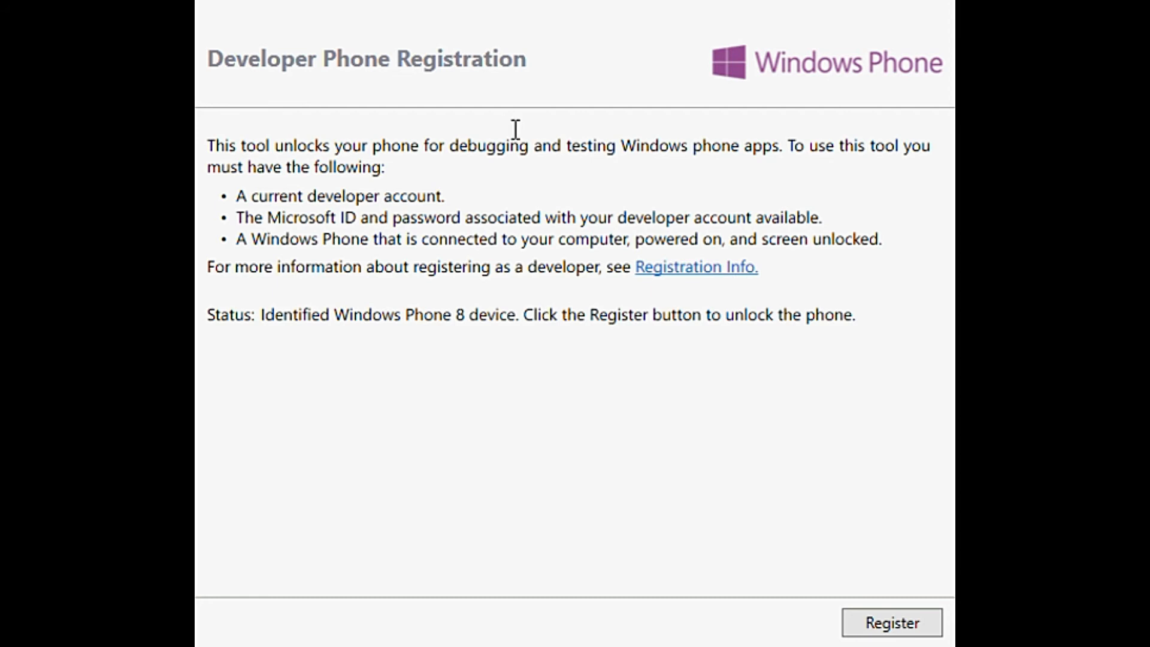
{"action": "mouse_move", "coordinate": [510, 128]}
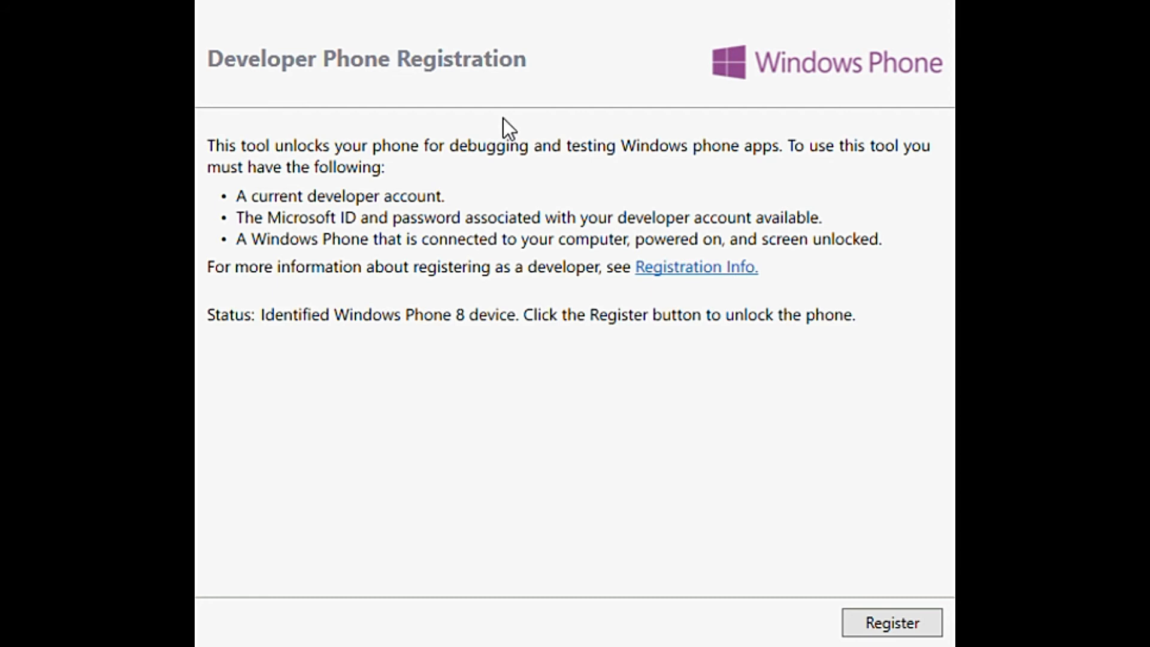
Register the phone, starting the Windows Phone Dev Center login
{"action": "left_click", "coordinate": [891, 623]}
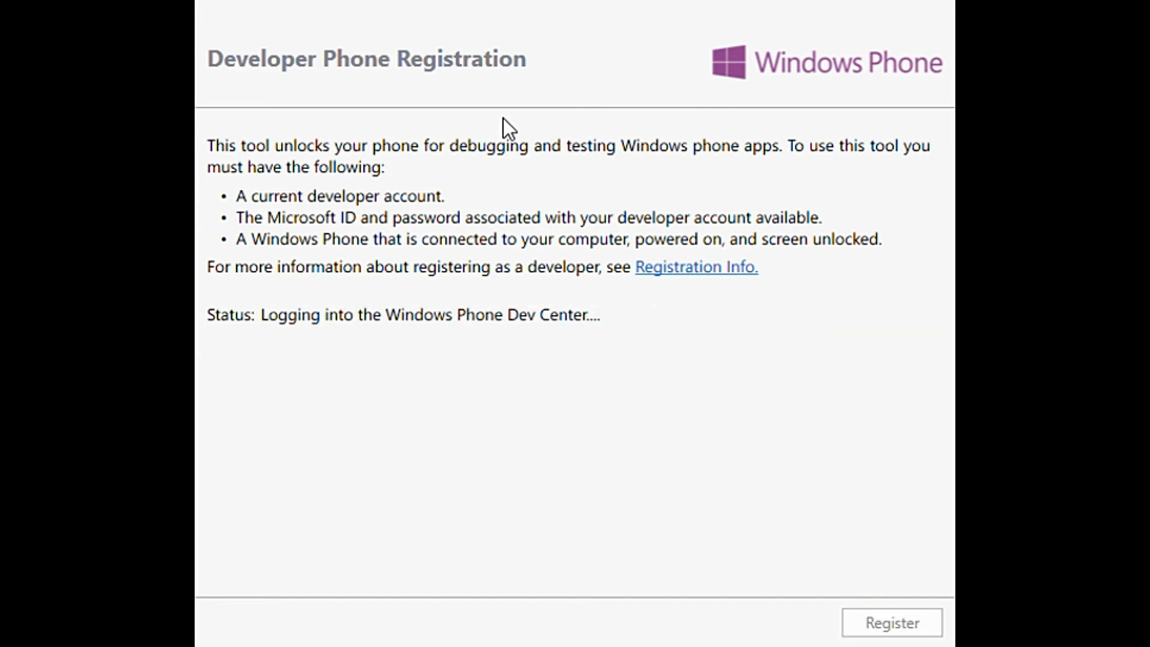
{"action": "mouse_move", "coordinate": [701, 431]}
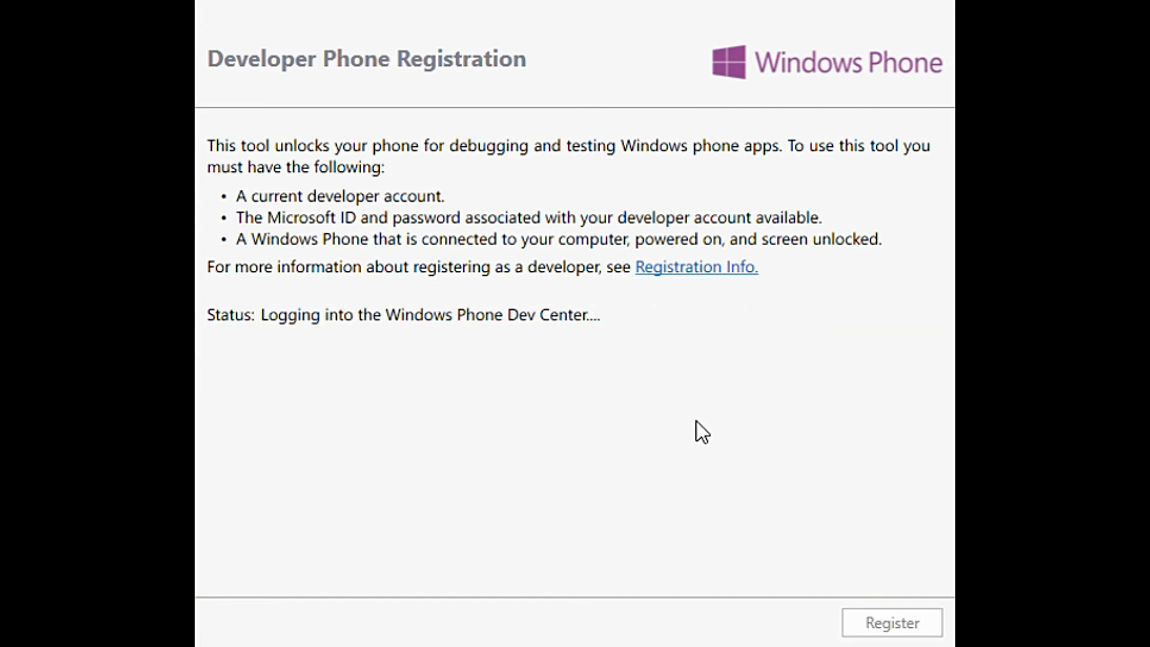
{"action": "mouse_move", "coordinate": [680, 501]}
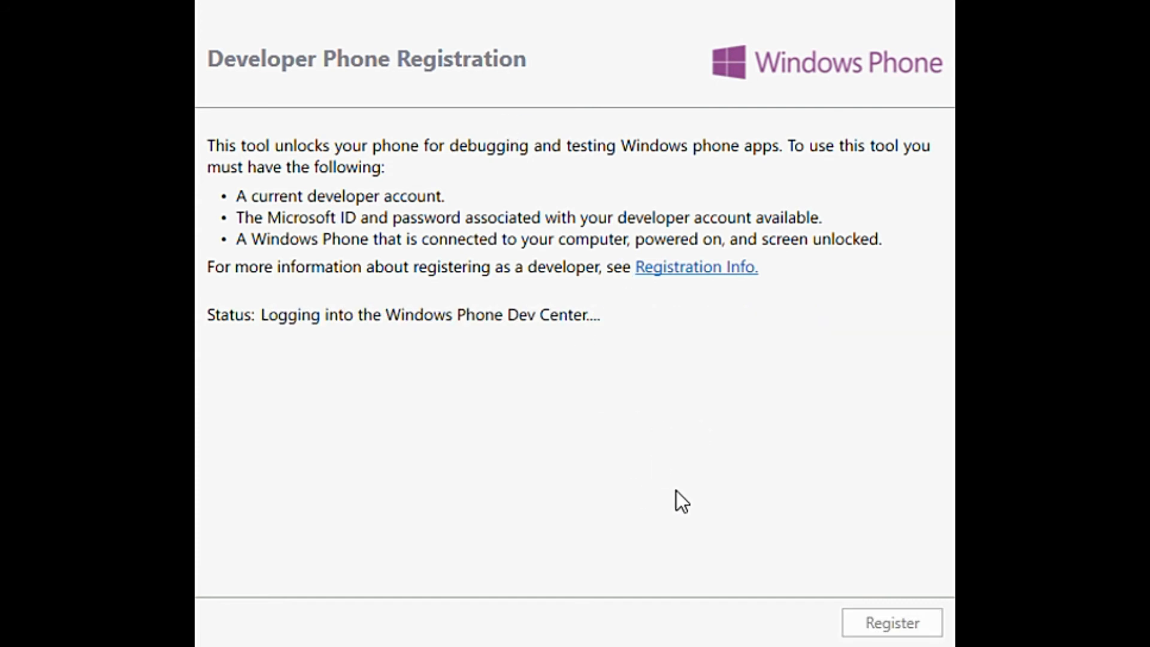
{"action": "mouse_move", "coordinate": [651, 440]}
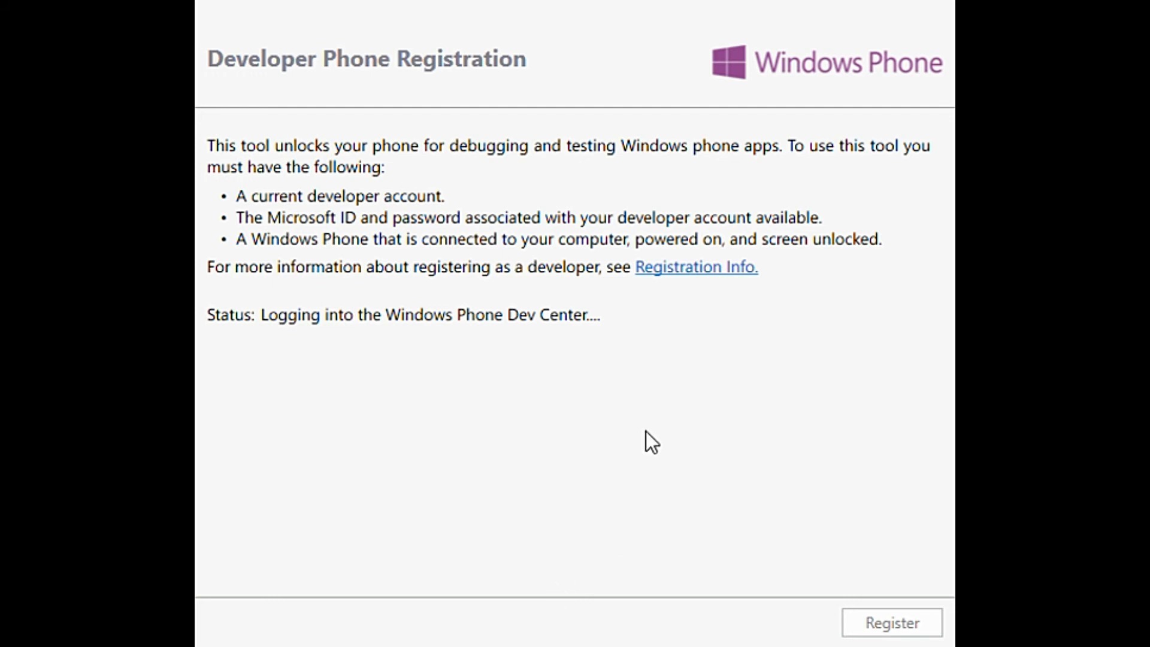
{"action": "mouse_move", "coordinate": [528, 467]}
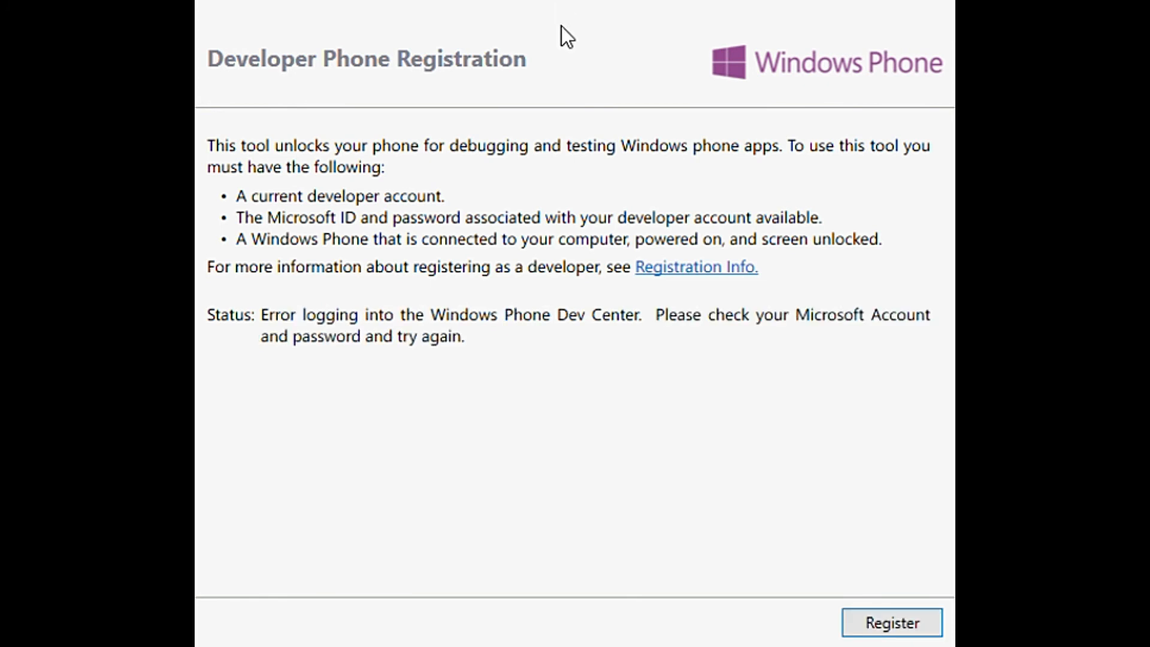
{"action": "mouse_move", "coordinate": [897, 546]}
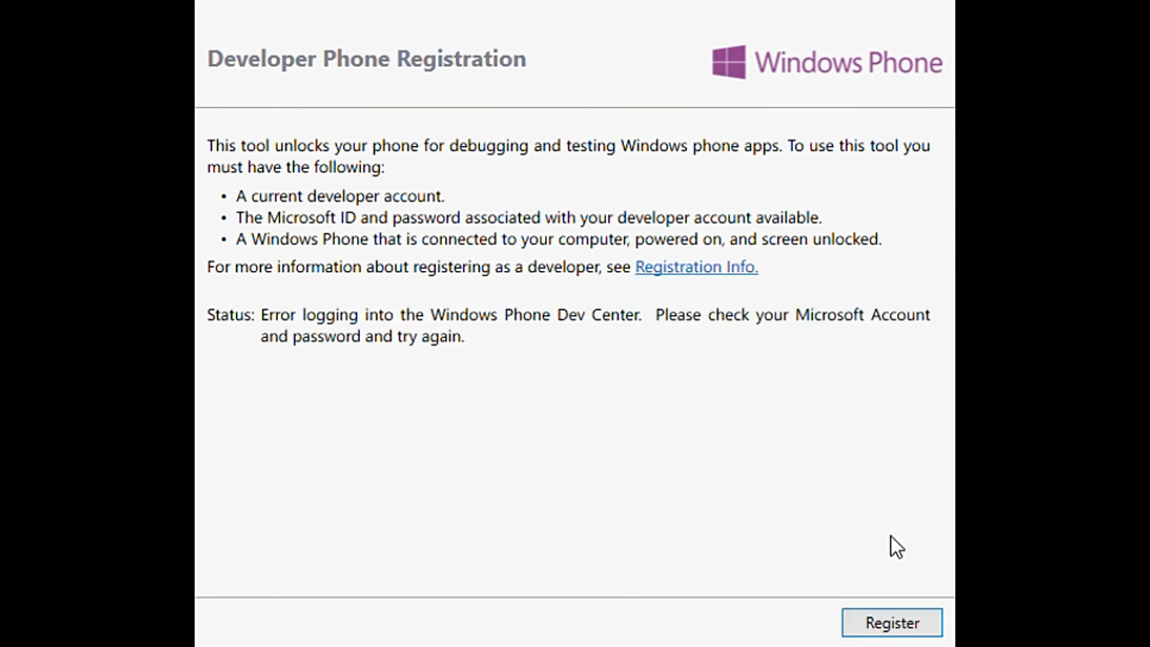